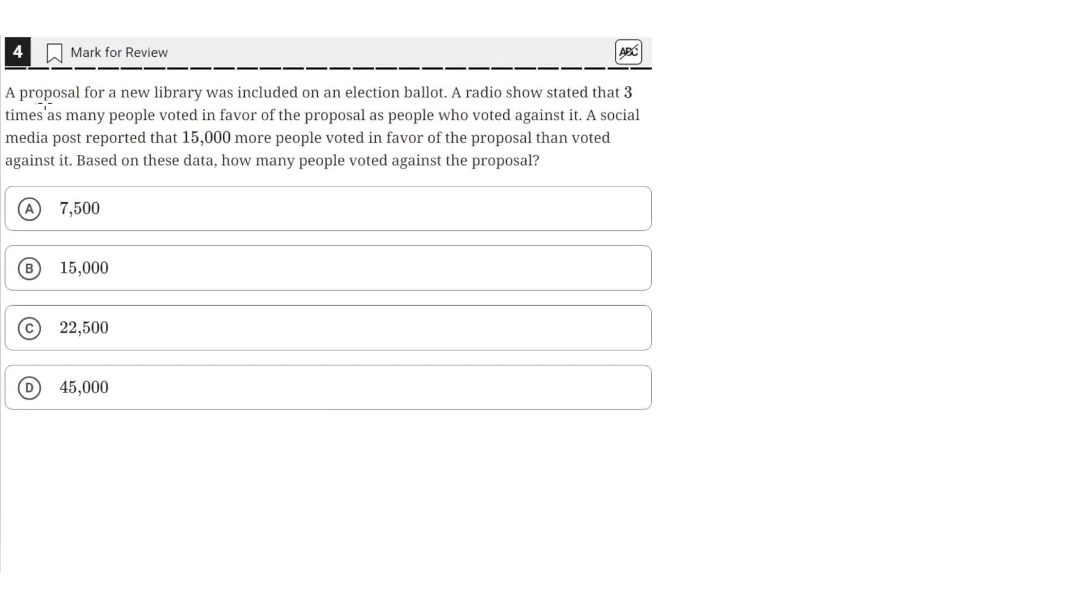
mouse_move(225, 110)
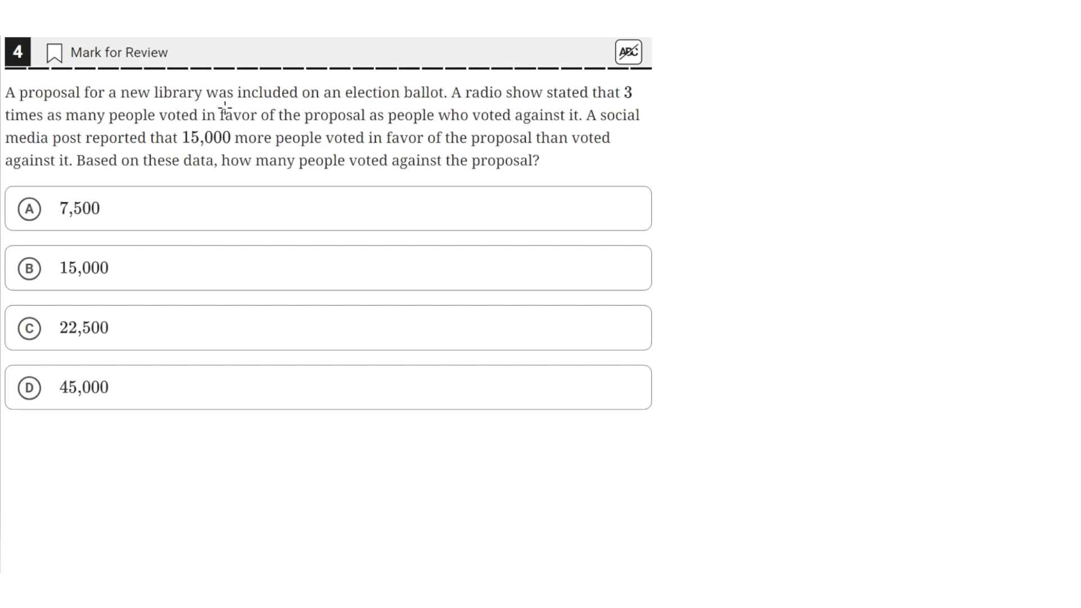
mouse_move(423, 112)
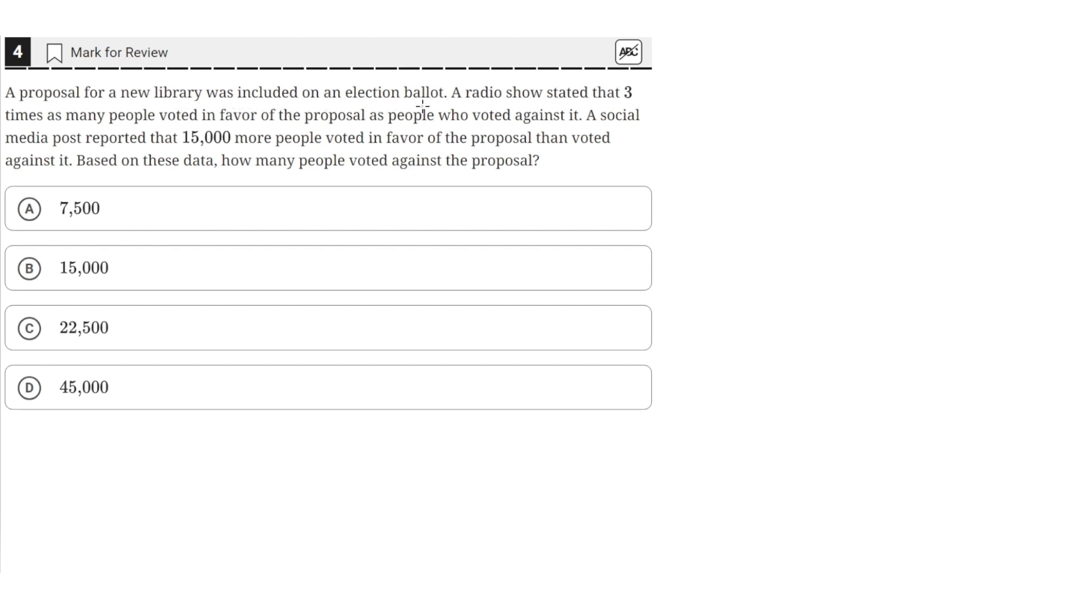
mouse_move(602, 109)
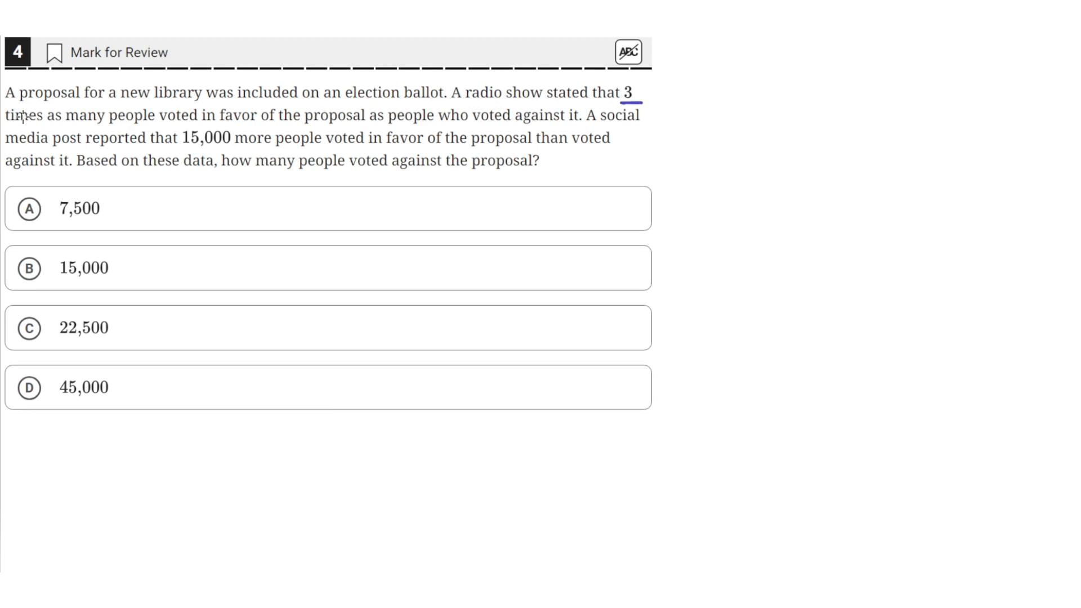
mouse_move(247, 124)
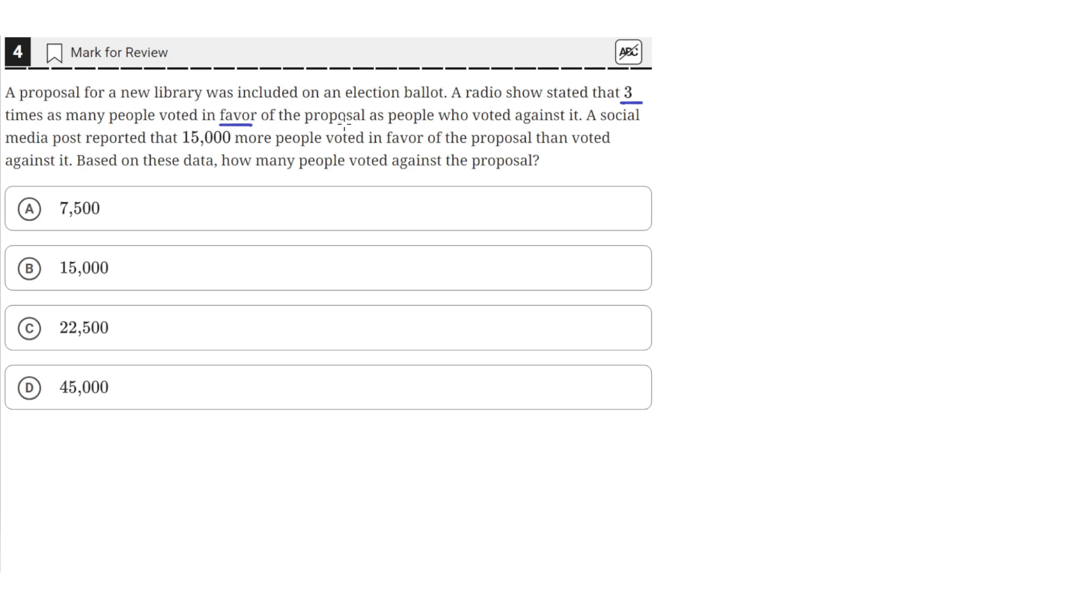
mouse_move(483, 123)
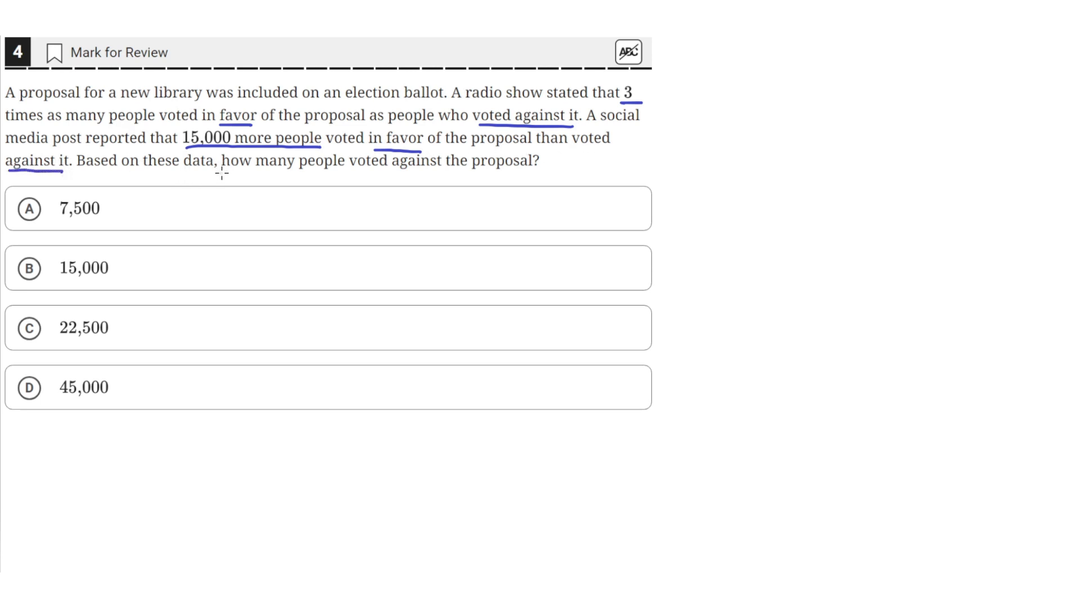
mouse_move(388, 171)
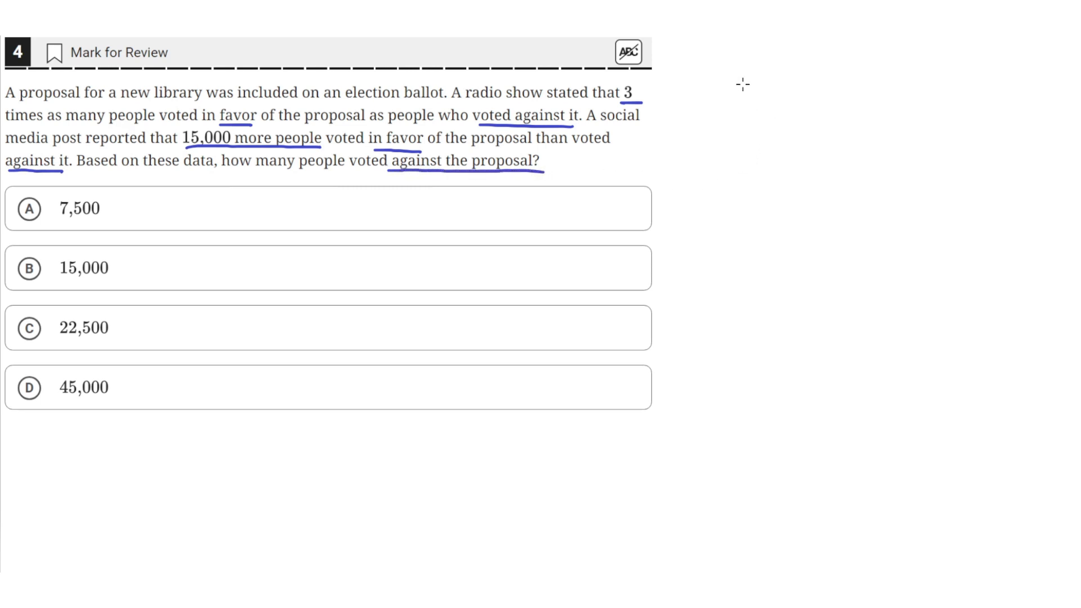
mouse_move(711, 86)
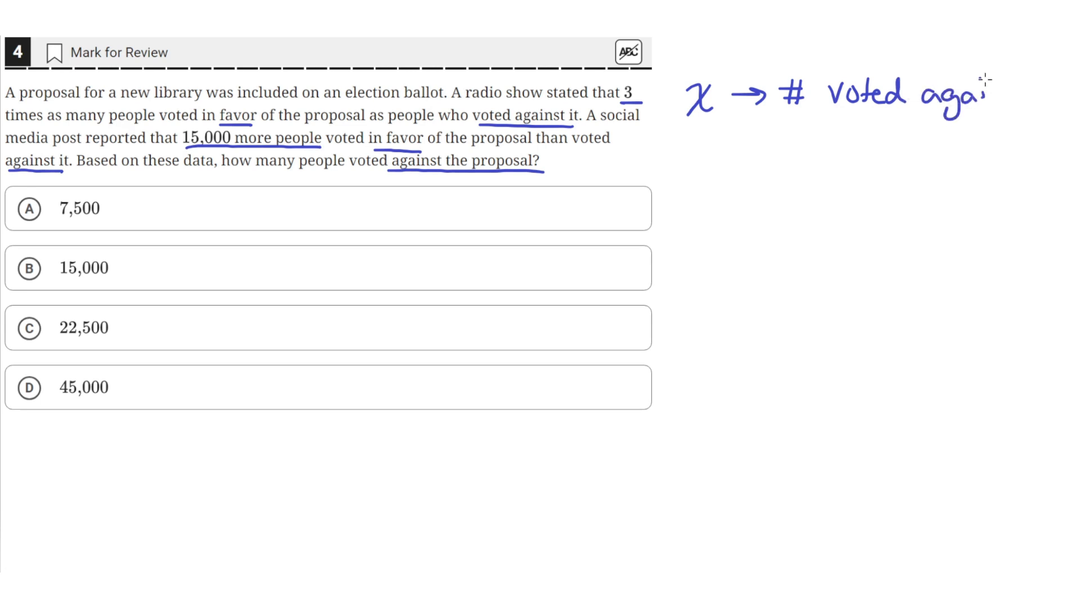
mouse_move(663, 147)
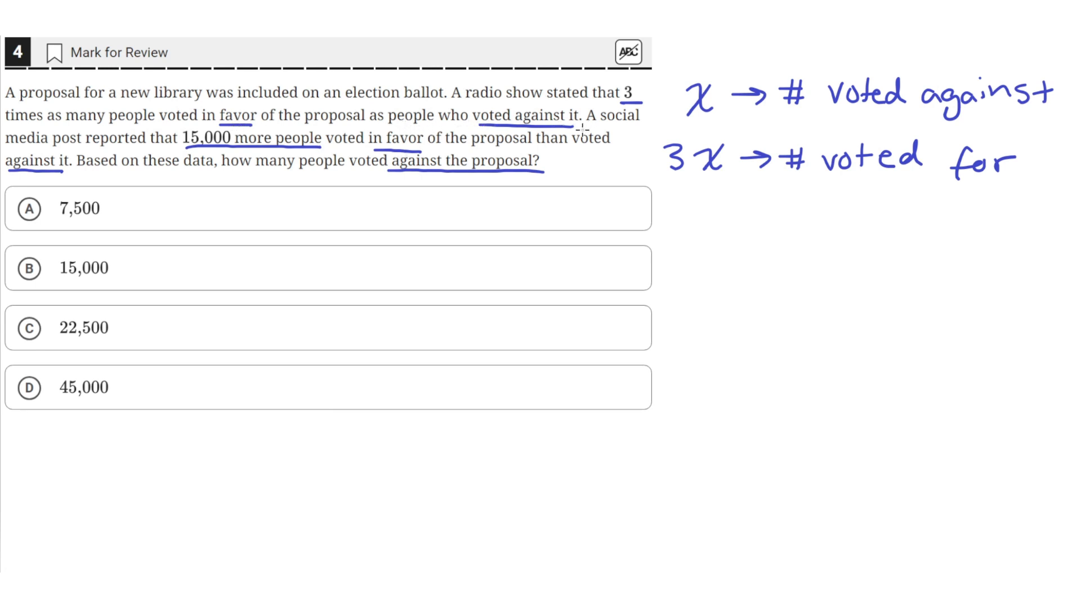
mouse_move(685, 227)
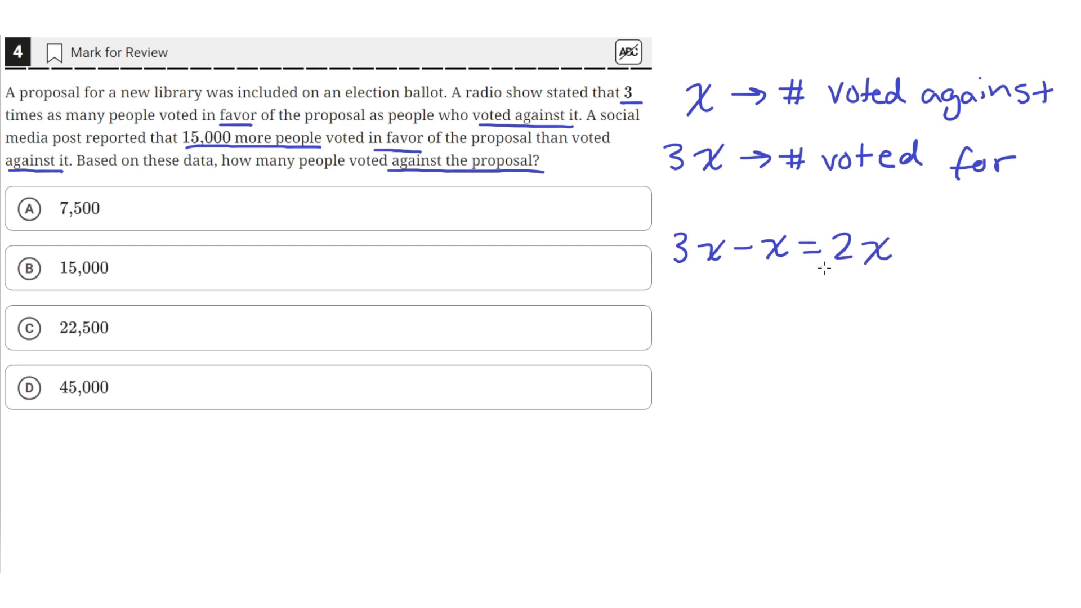
mouse_move(829, 224)
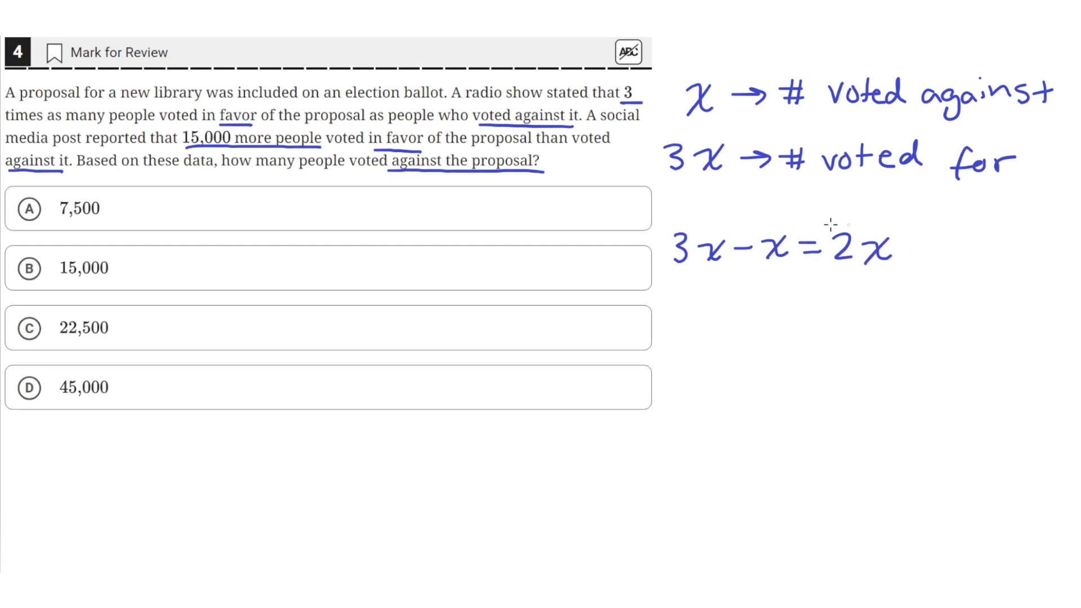
mouse_move(812, 228)
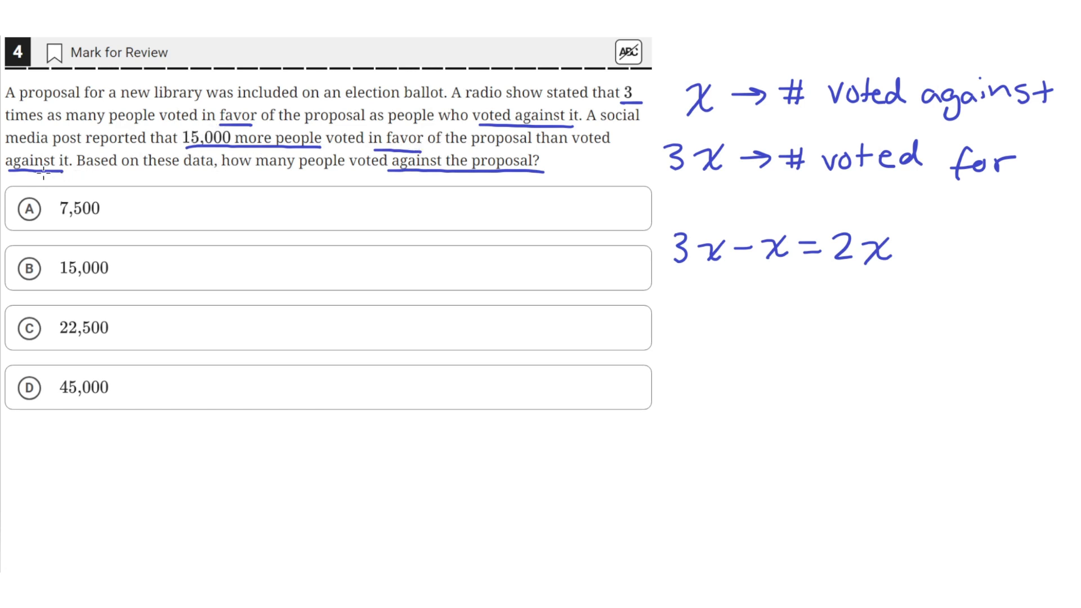
mouse_move(697, 334)
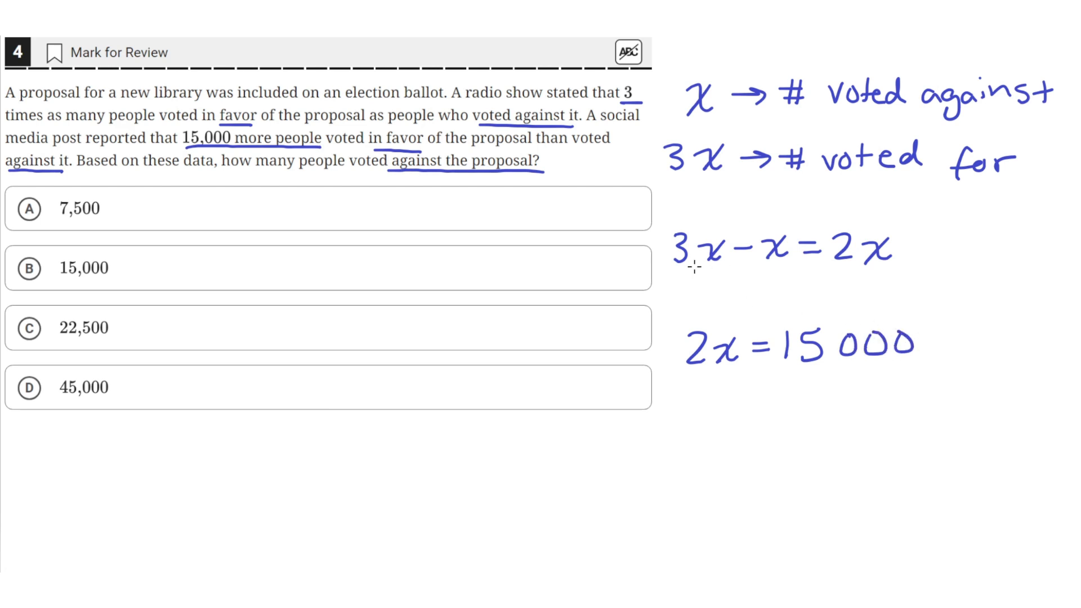
mouse_move(774, 269)
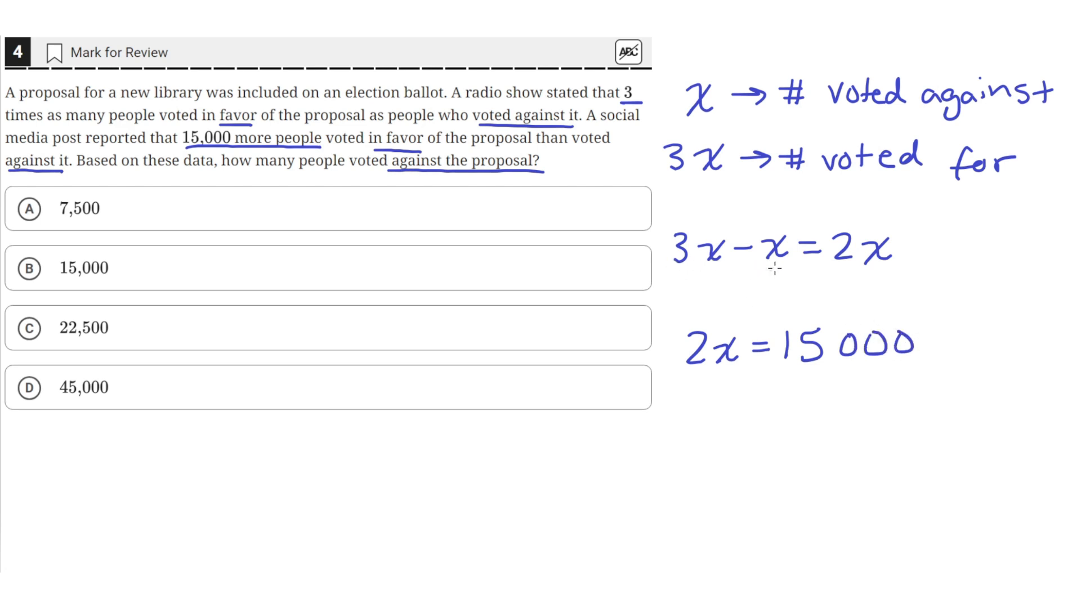
mouse_move(717, 263)
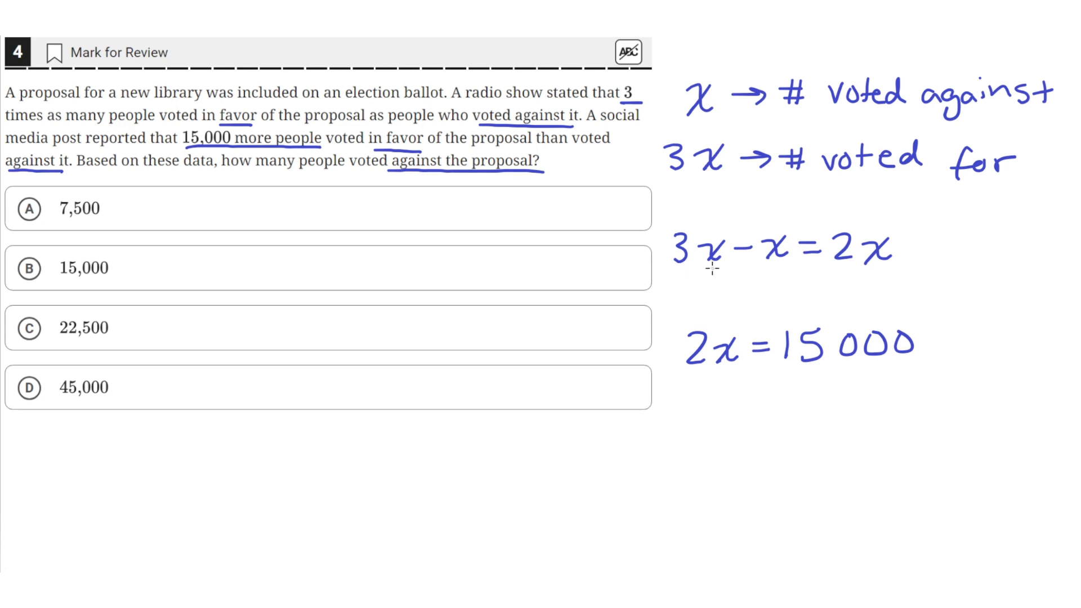
mouse_move(714, 395)
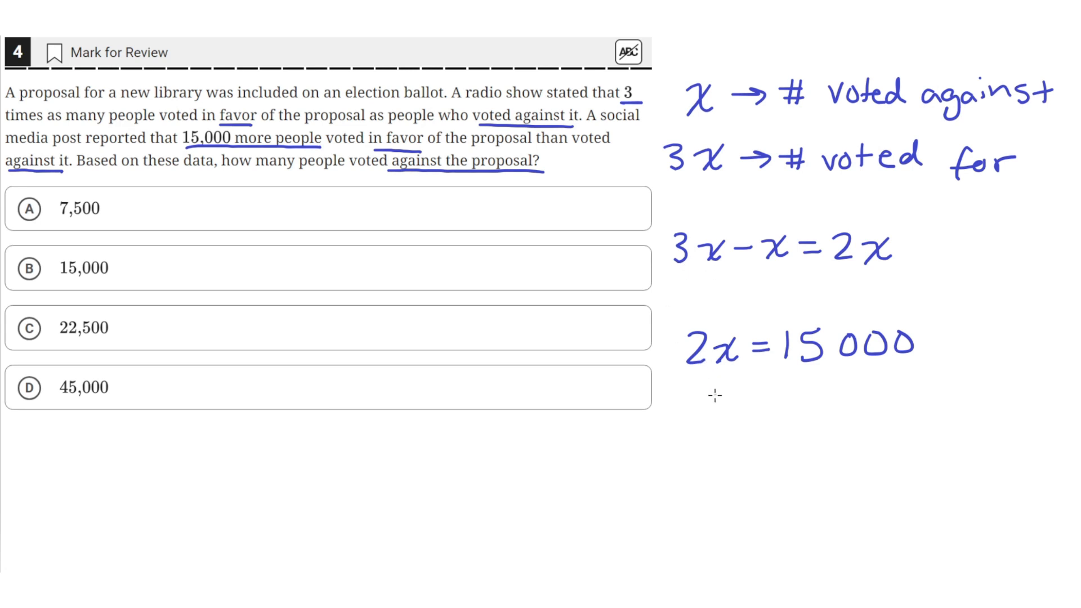
mouse_move(734, 369)
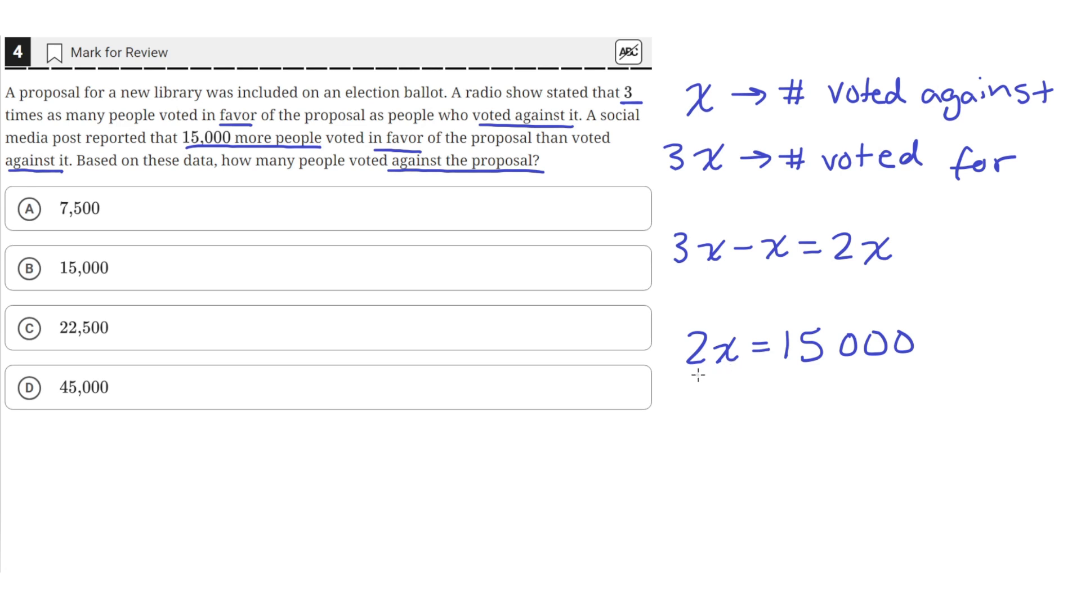
mouse_move(722, 394)
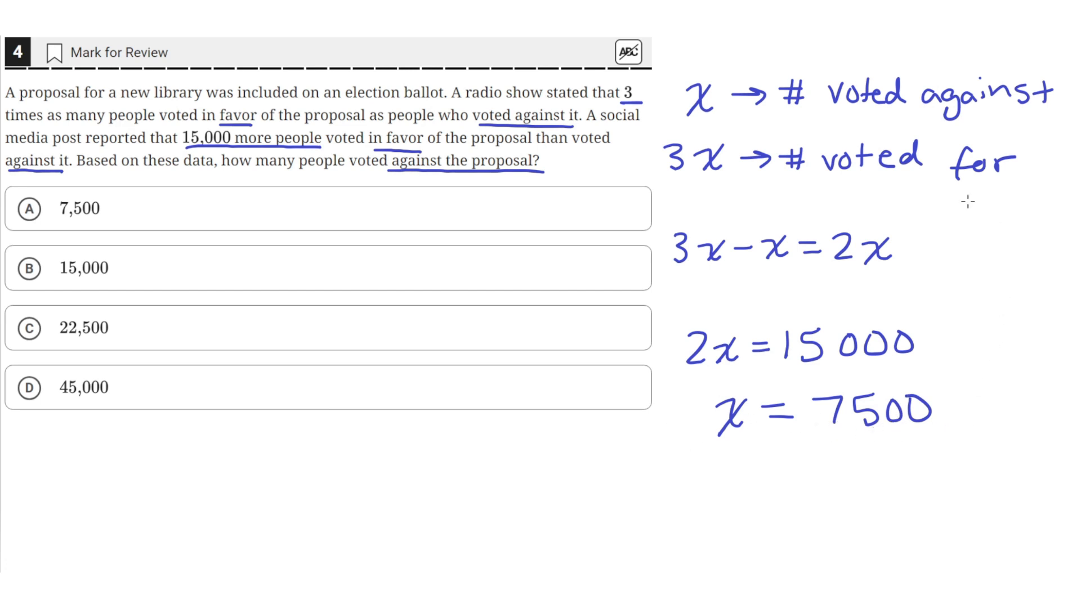
mouse_move(697, 122)
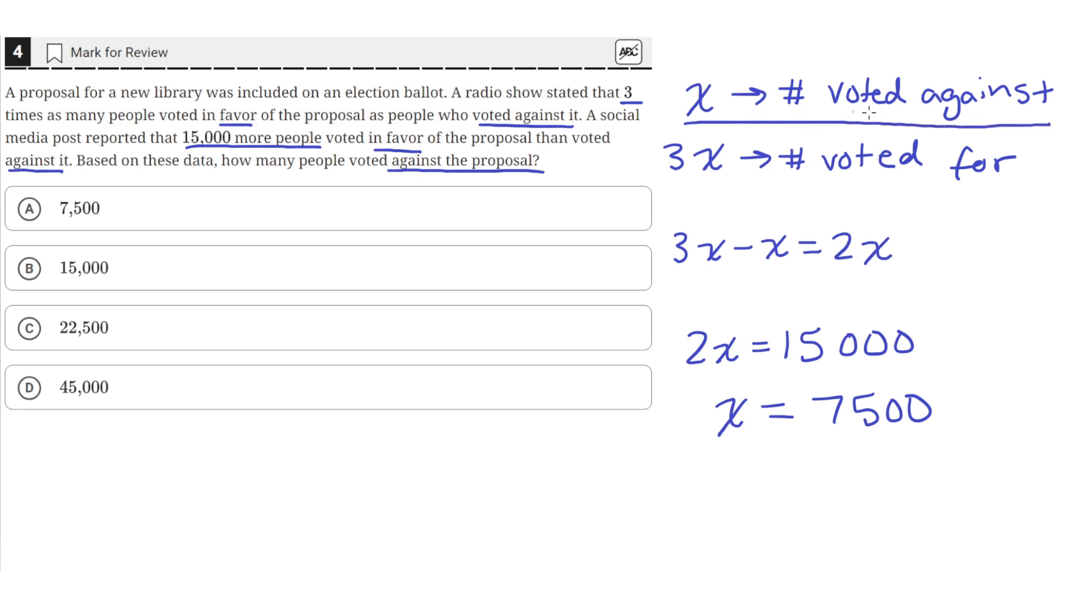
mouse_move(233, 175)
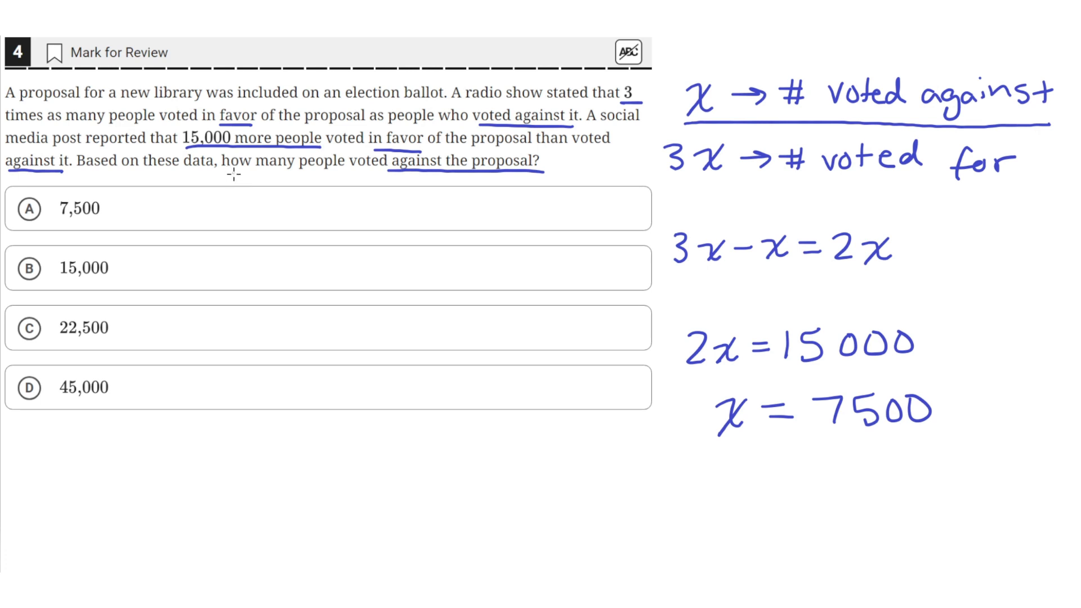